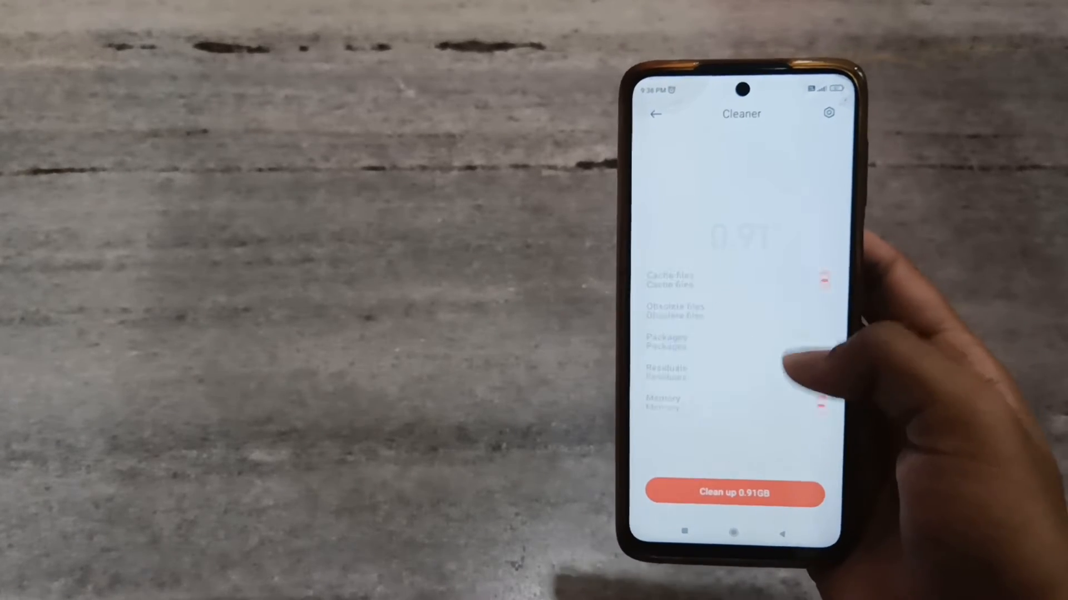
Start cleaning the 0.91GB of scanned junk with the Clean up button
click(733, 493)
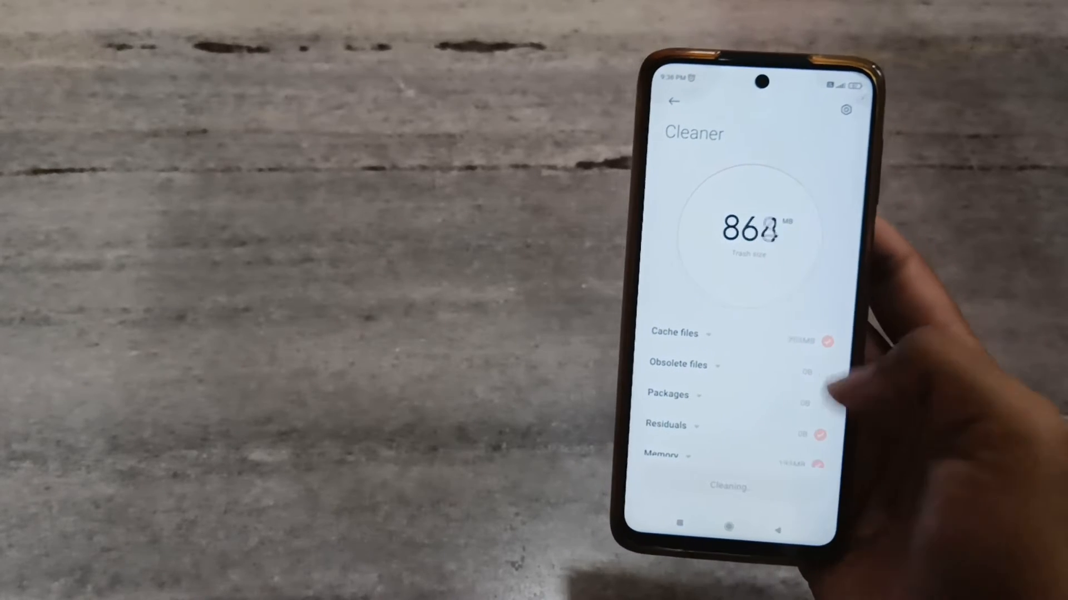